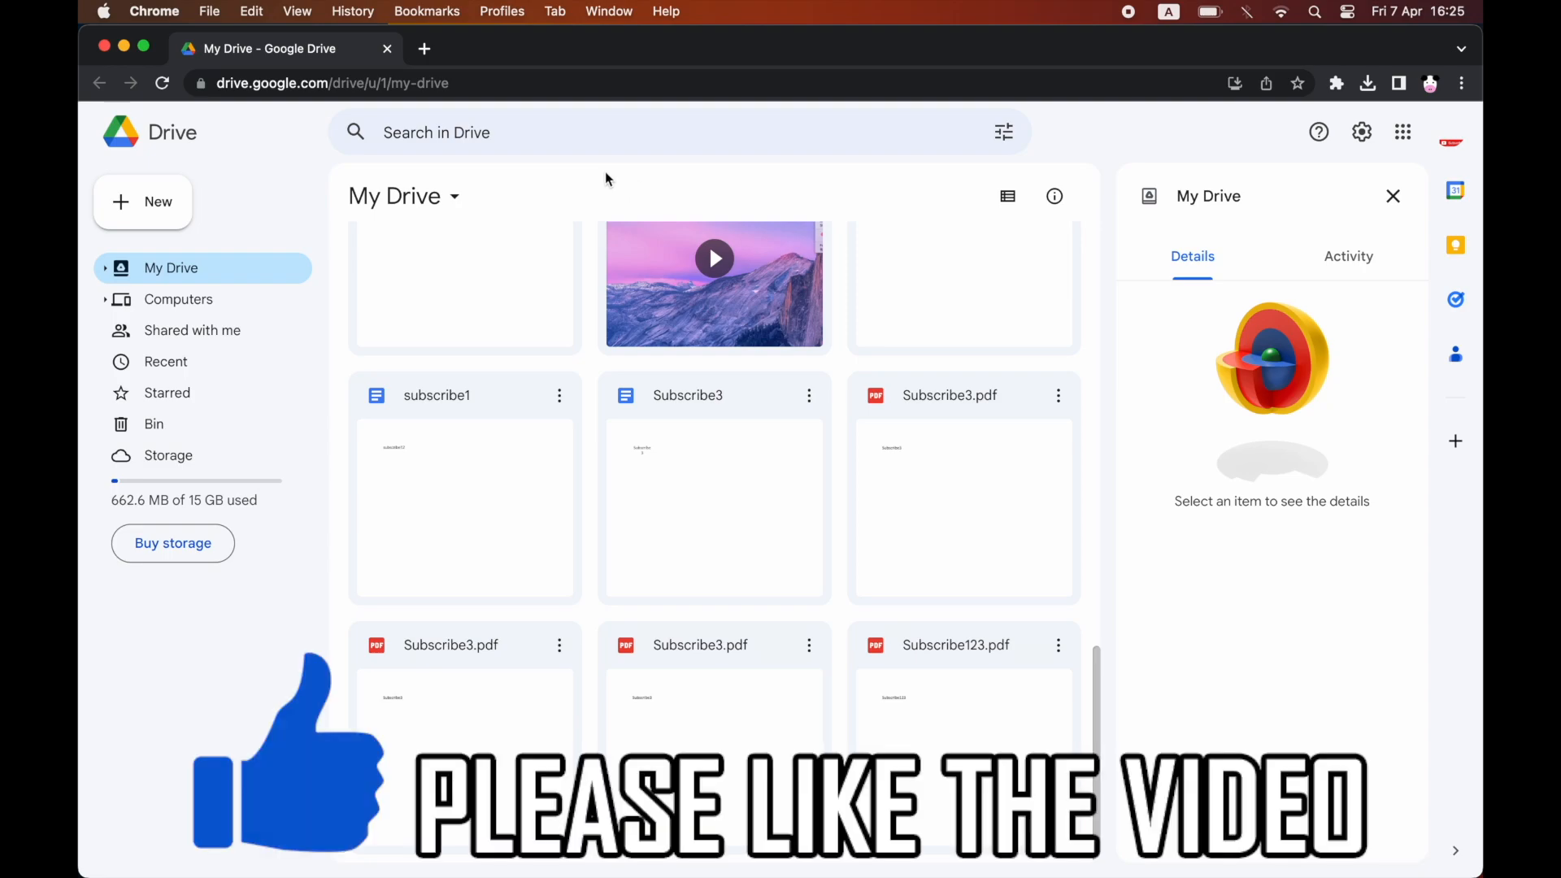
mouse_move(158, 202)
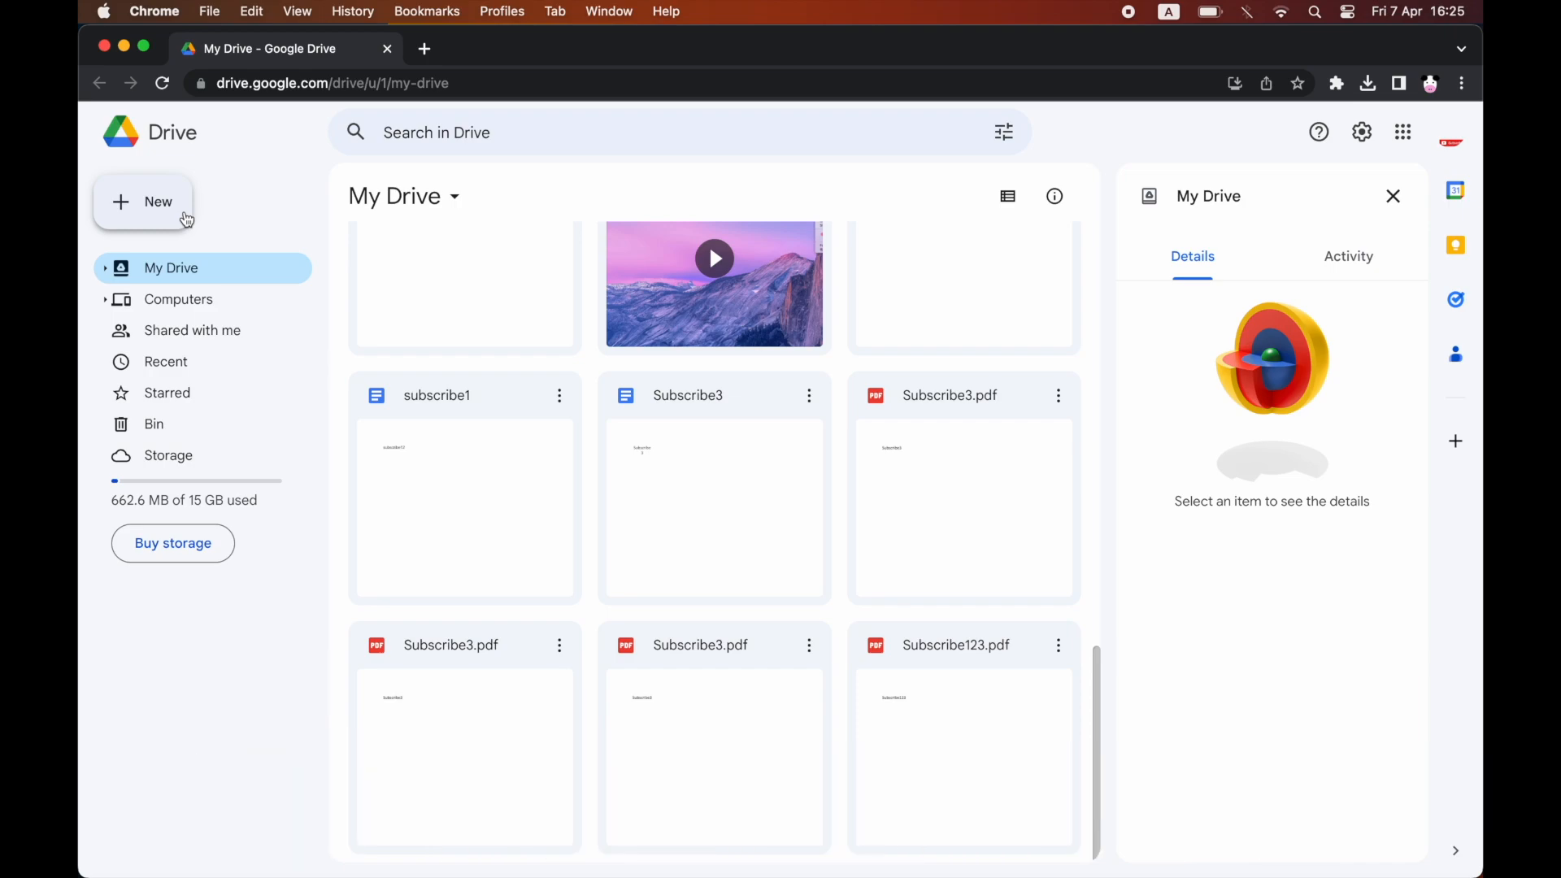
- Bring up the New menu for adding items to My Drive
left_click(143, 201)
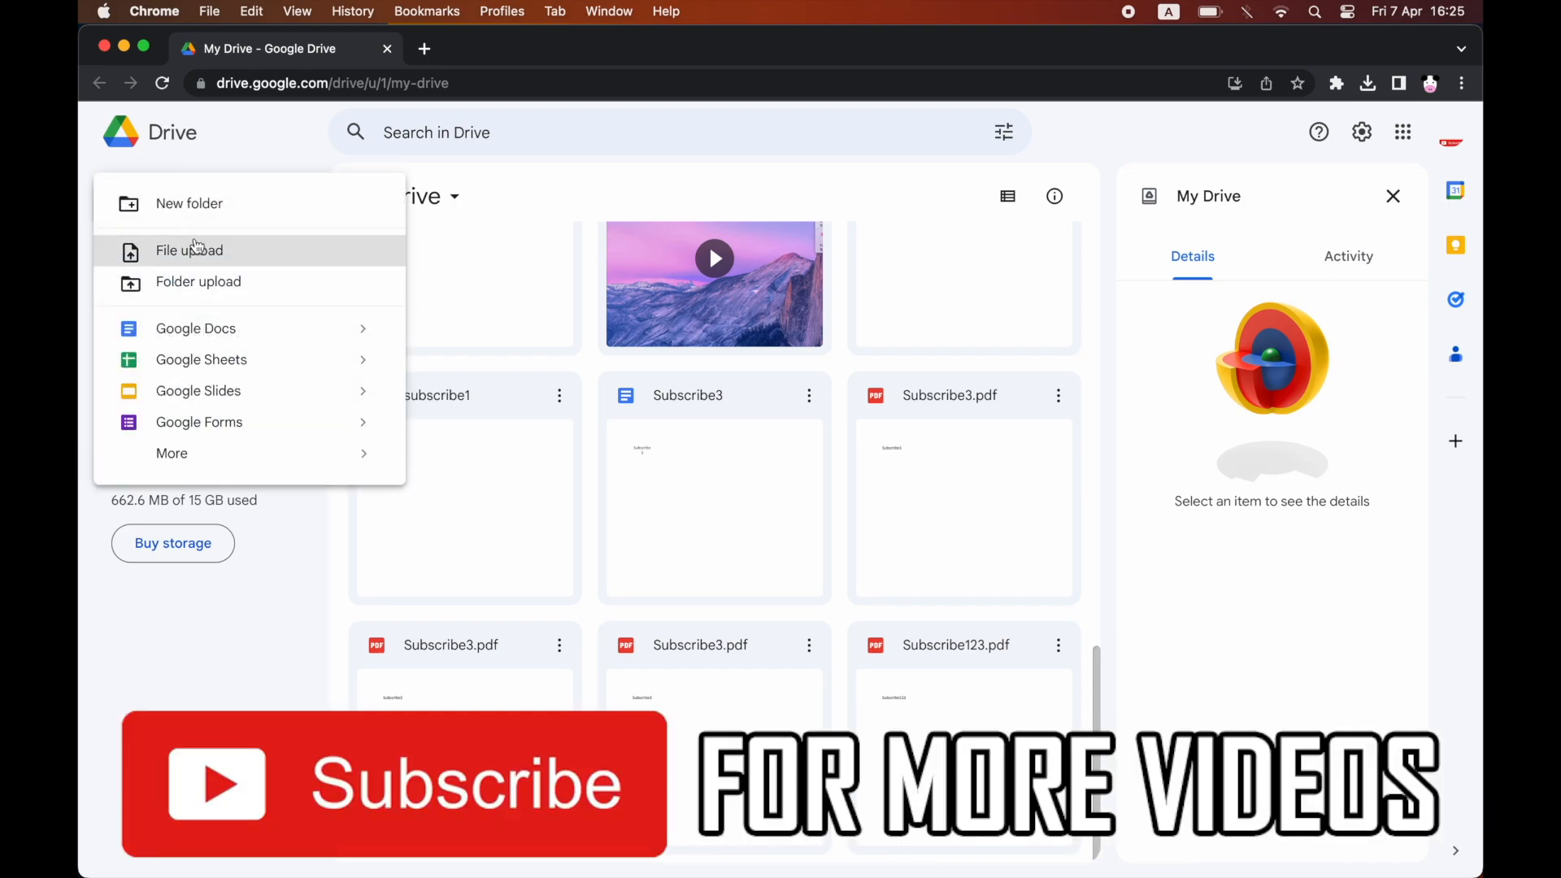
mouse_move(273, 262)
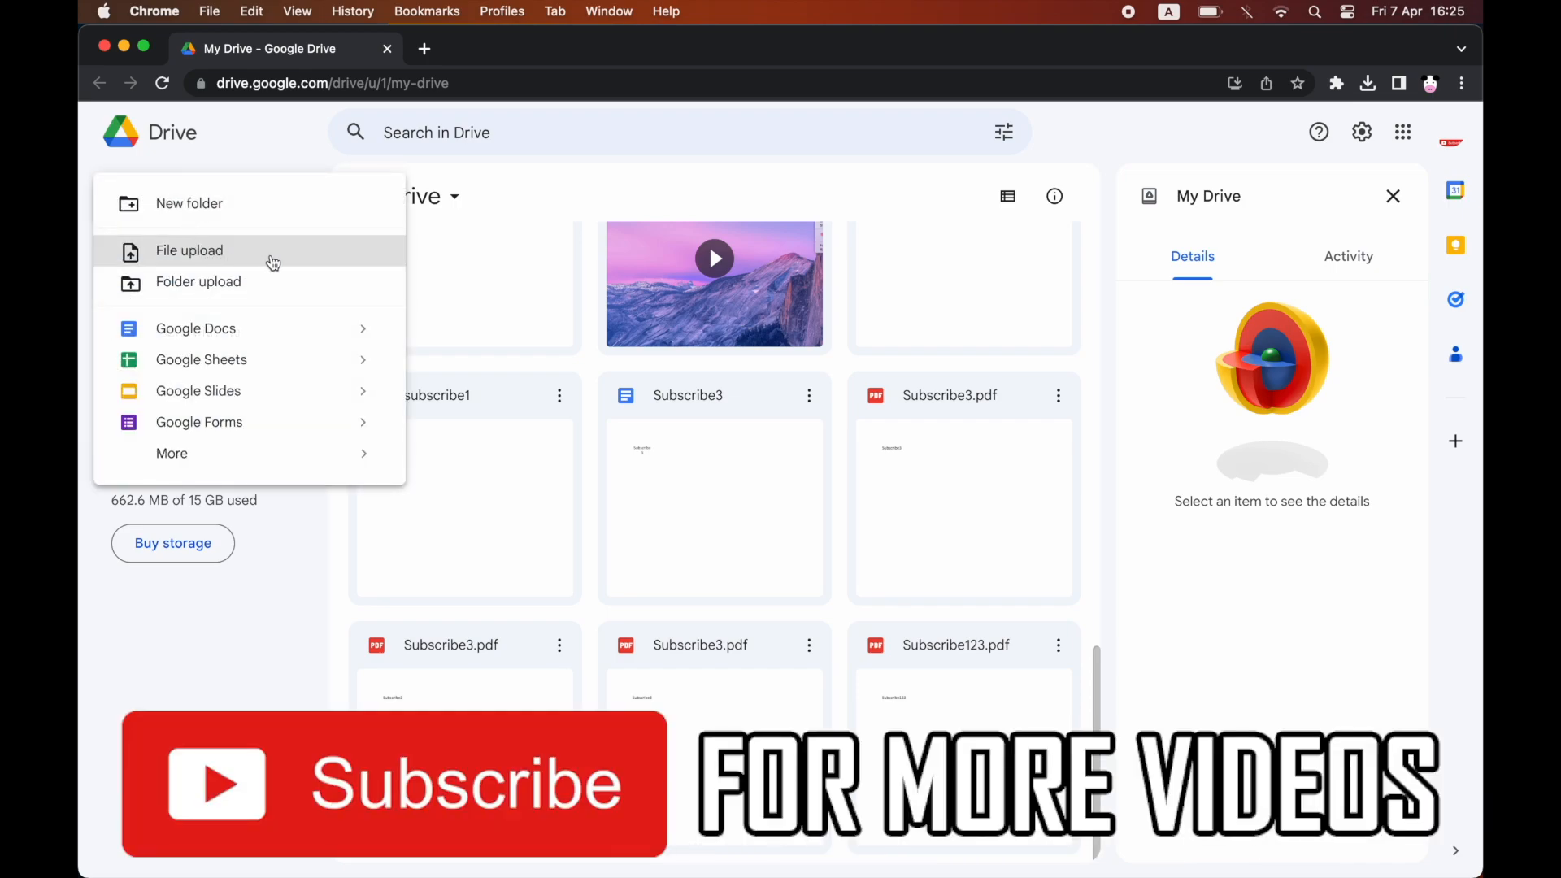
- Upload 'How to Send CV by Email for Job.mov' from the Desktop via File upload
left_click(188, 251)
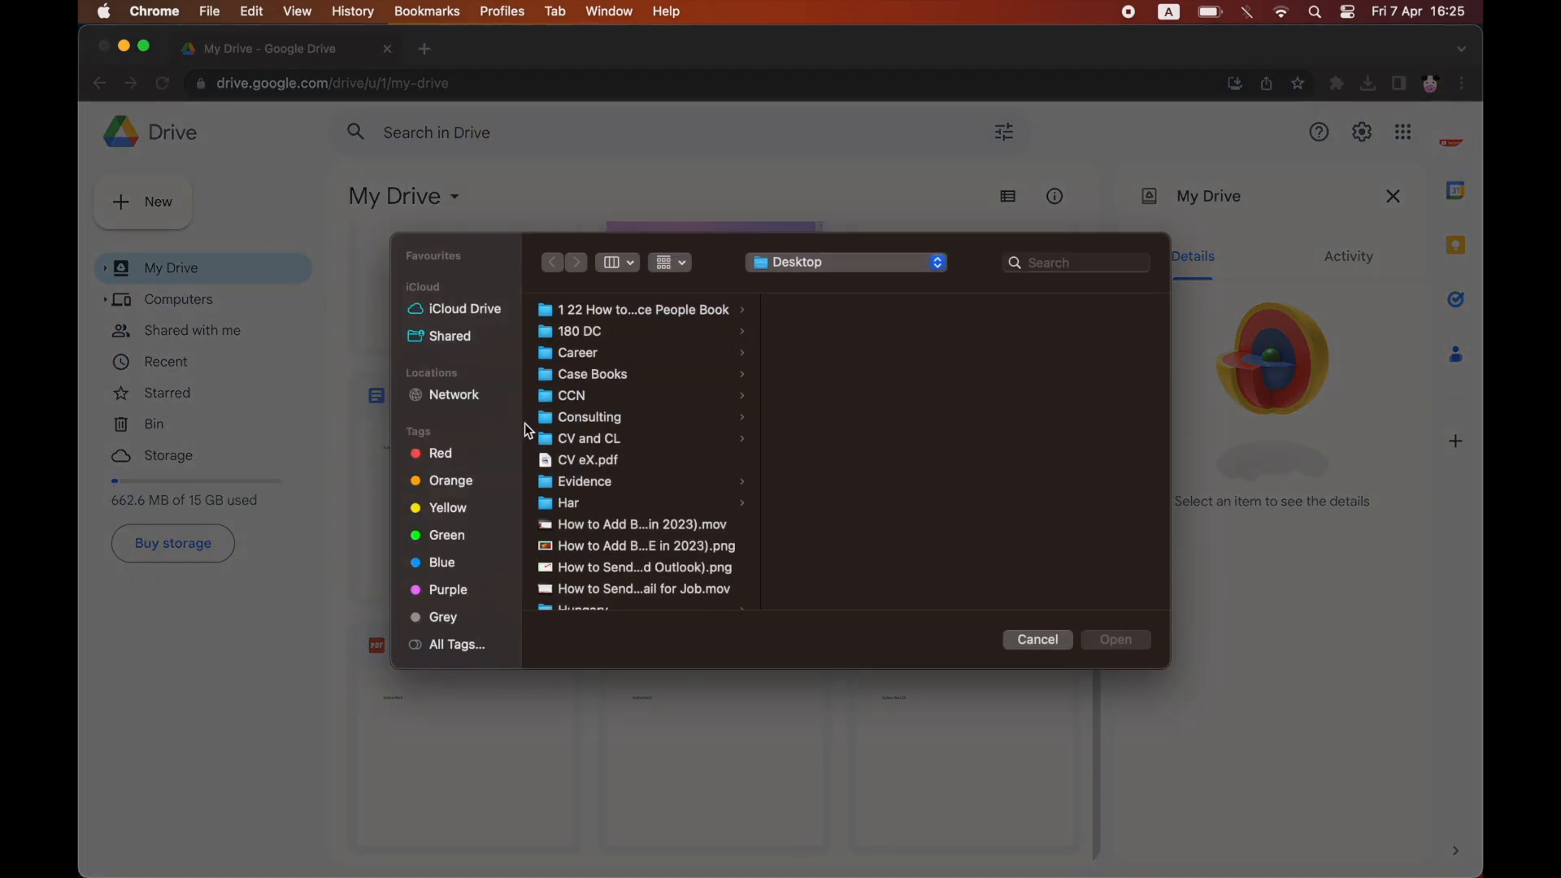
mouse_move(710, 595)
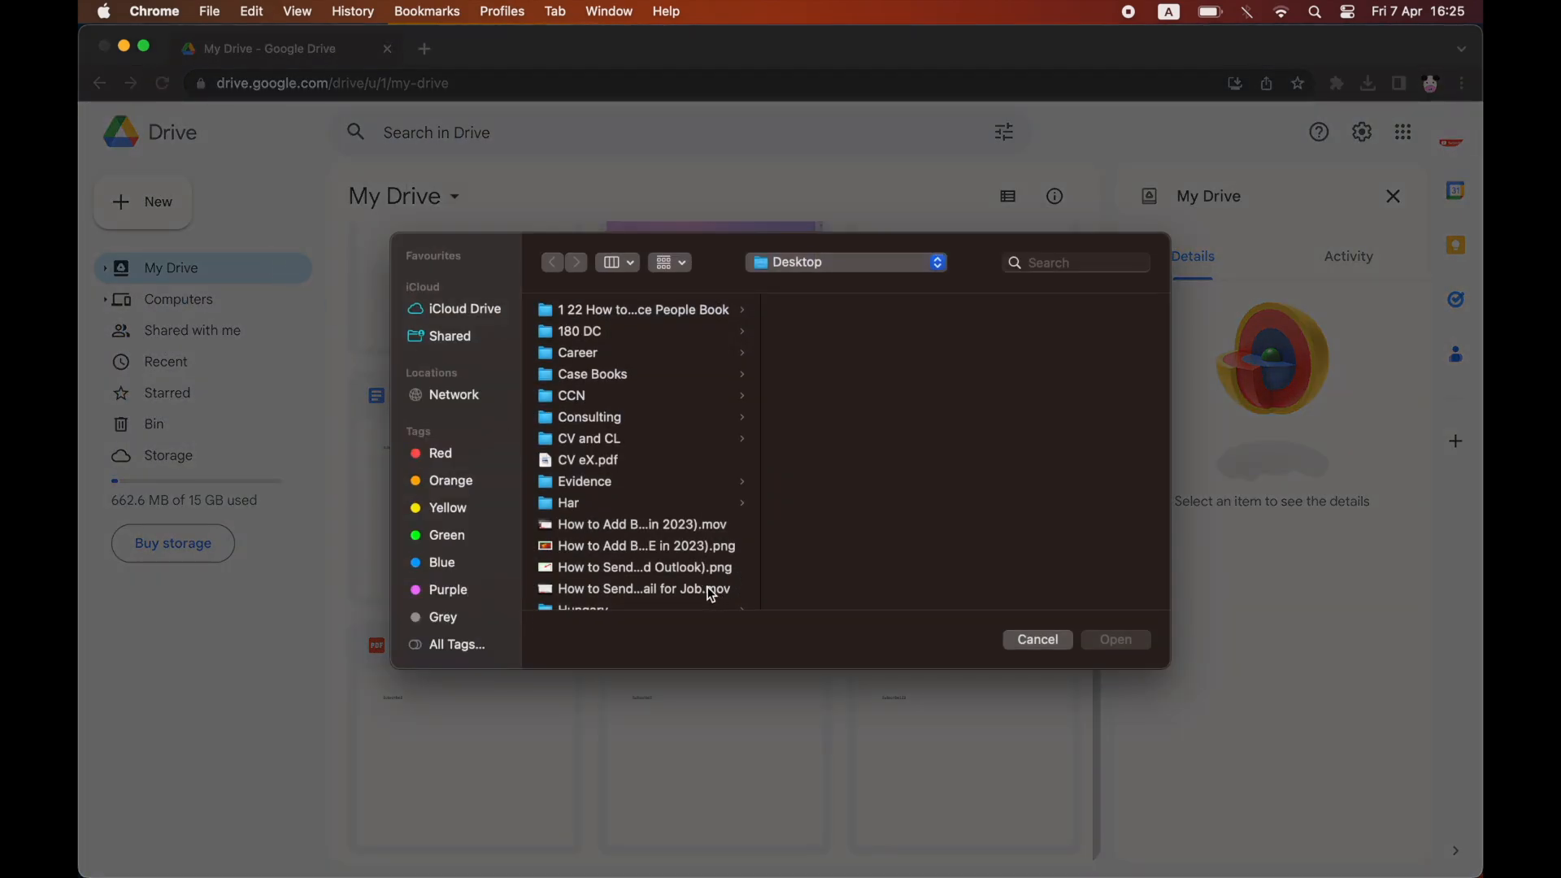
left_click(641, 589)
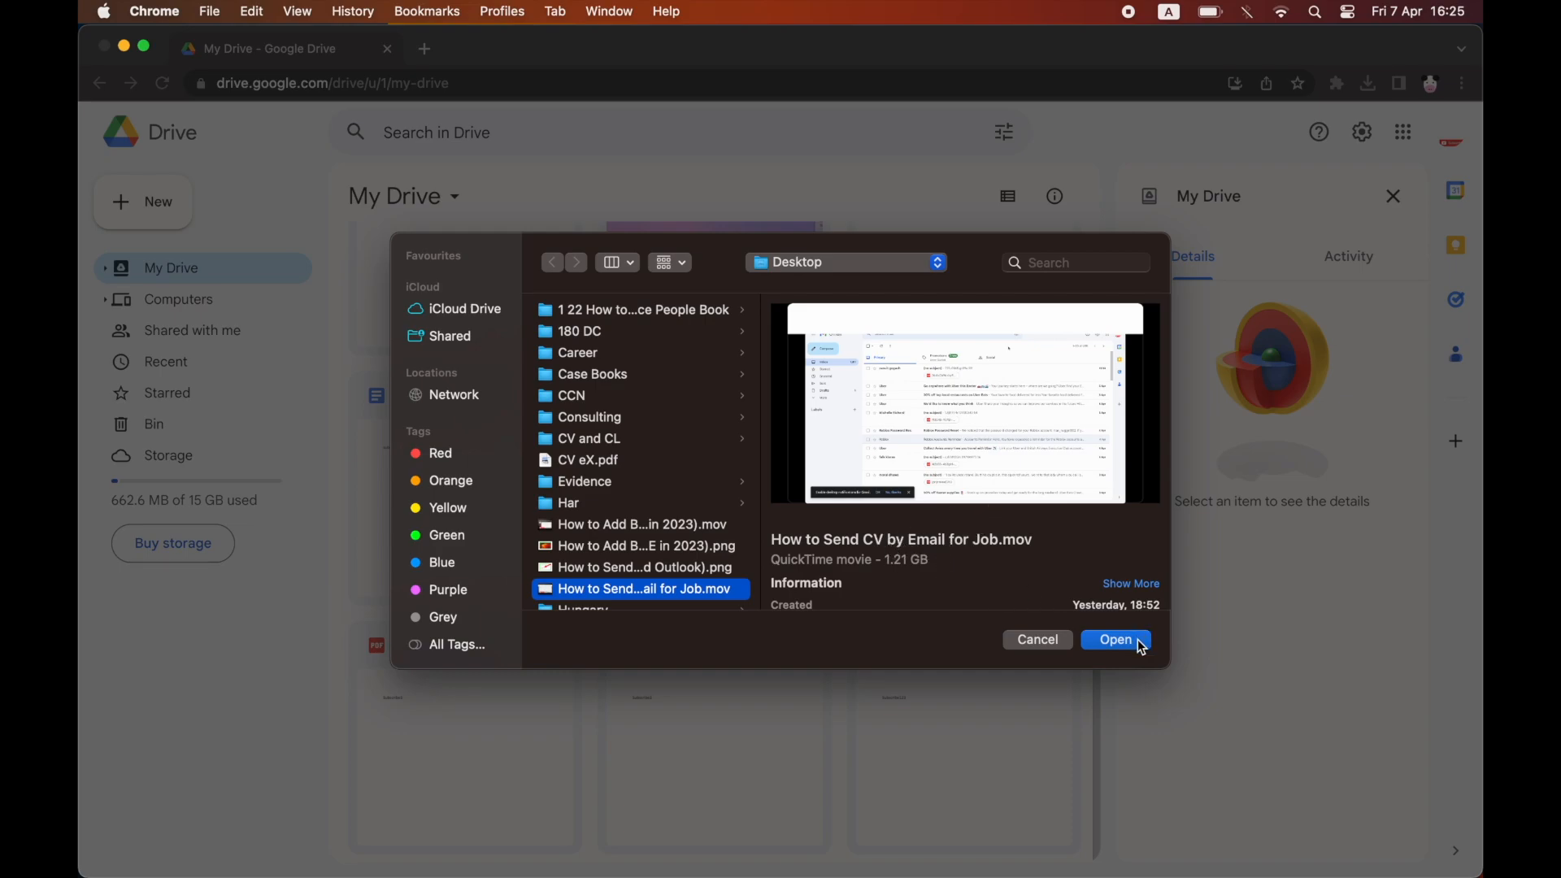
left_click(1114, 639)
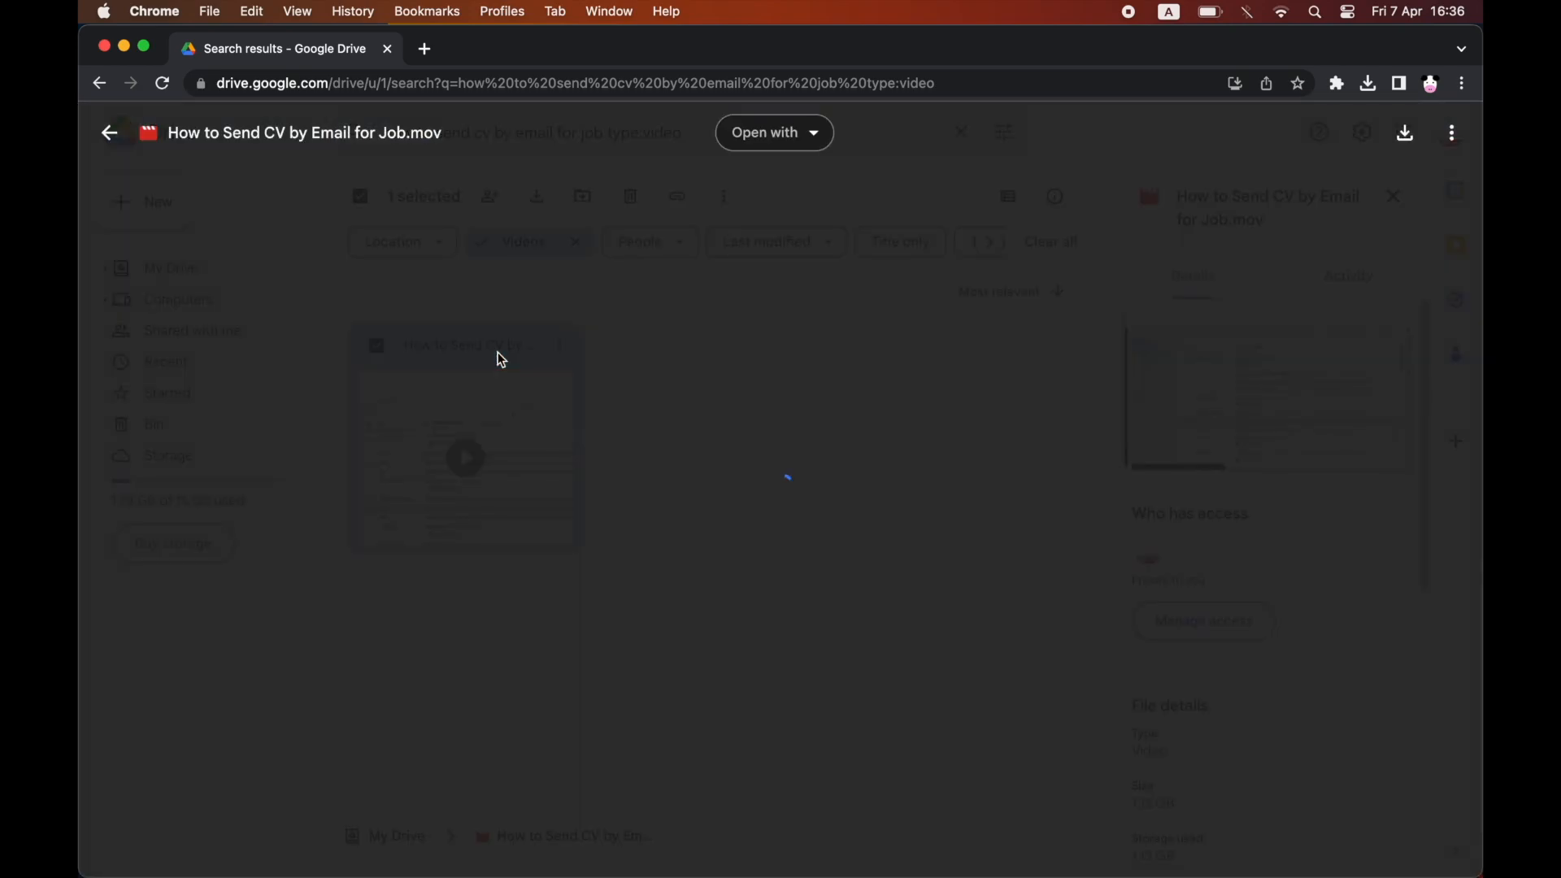
- Leave the preview and reach the Share settings from the video's More actions menu
left_click(463, 457)
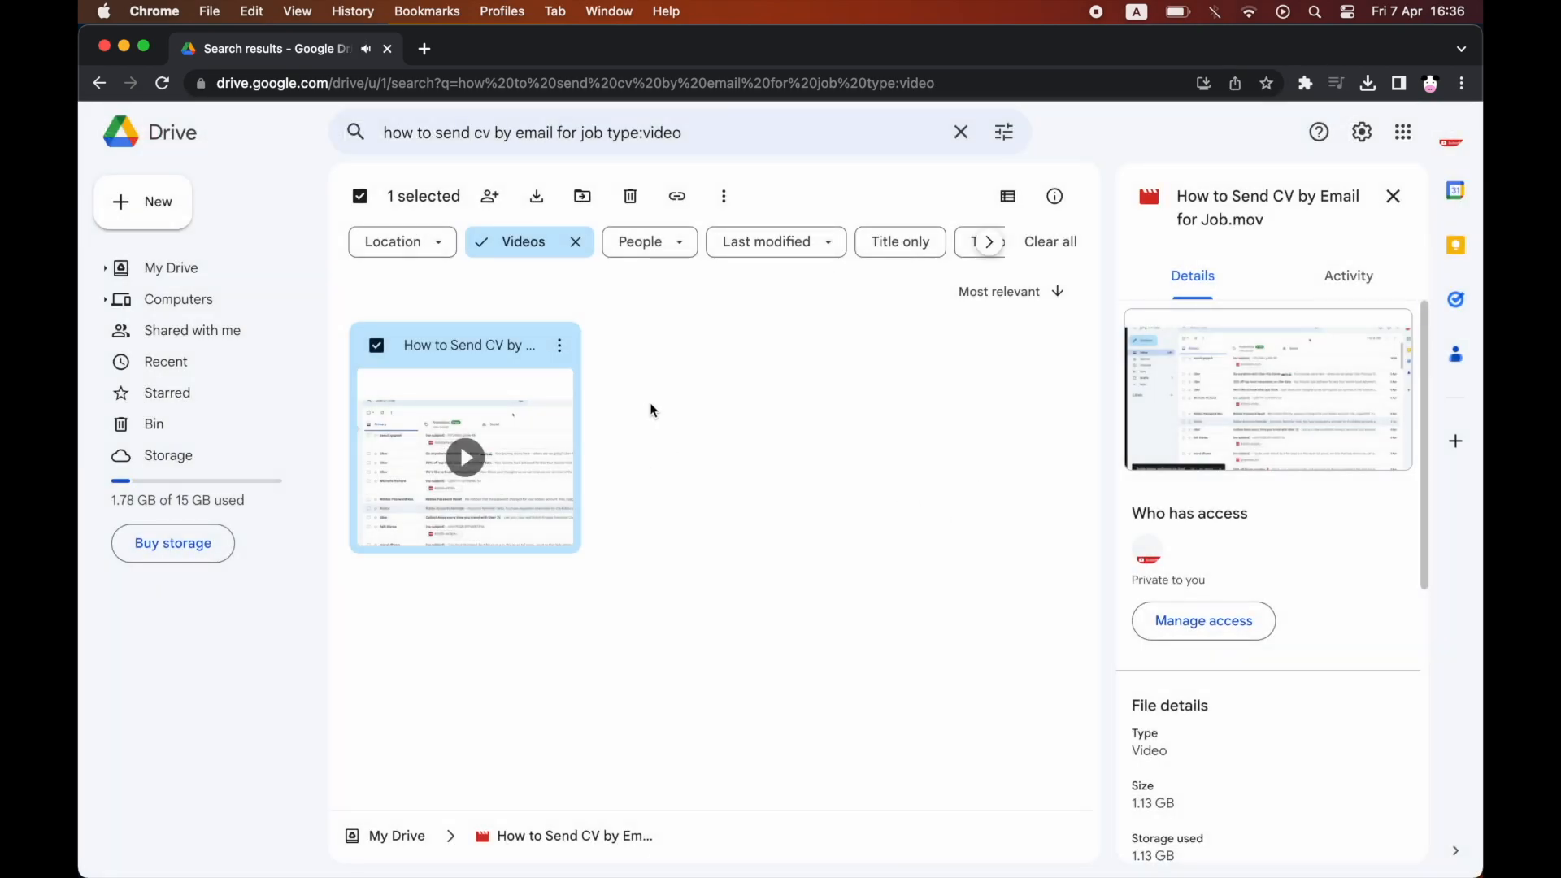
mouse_move(558, 345)
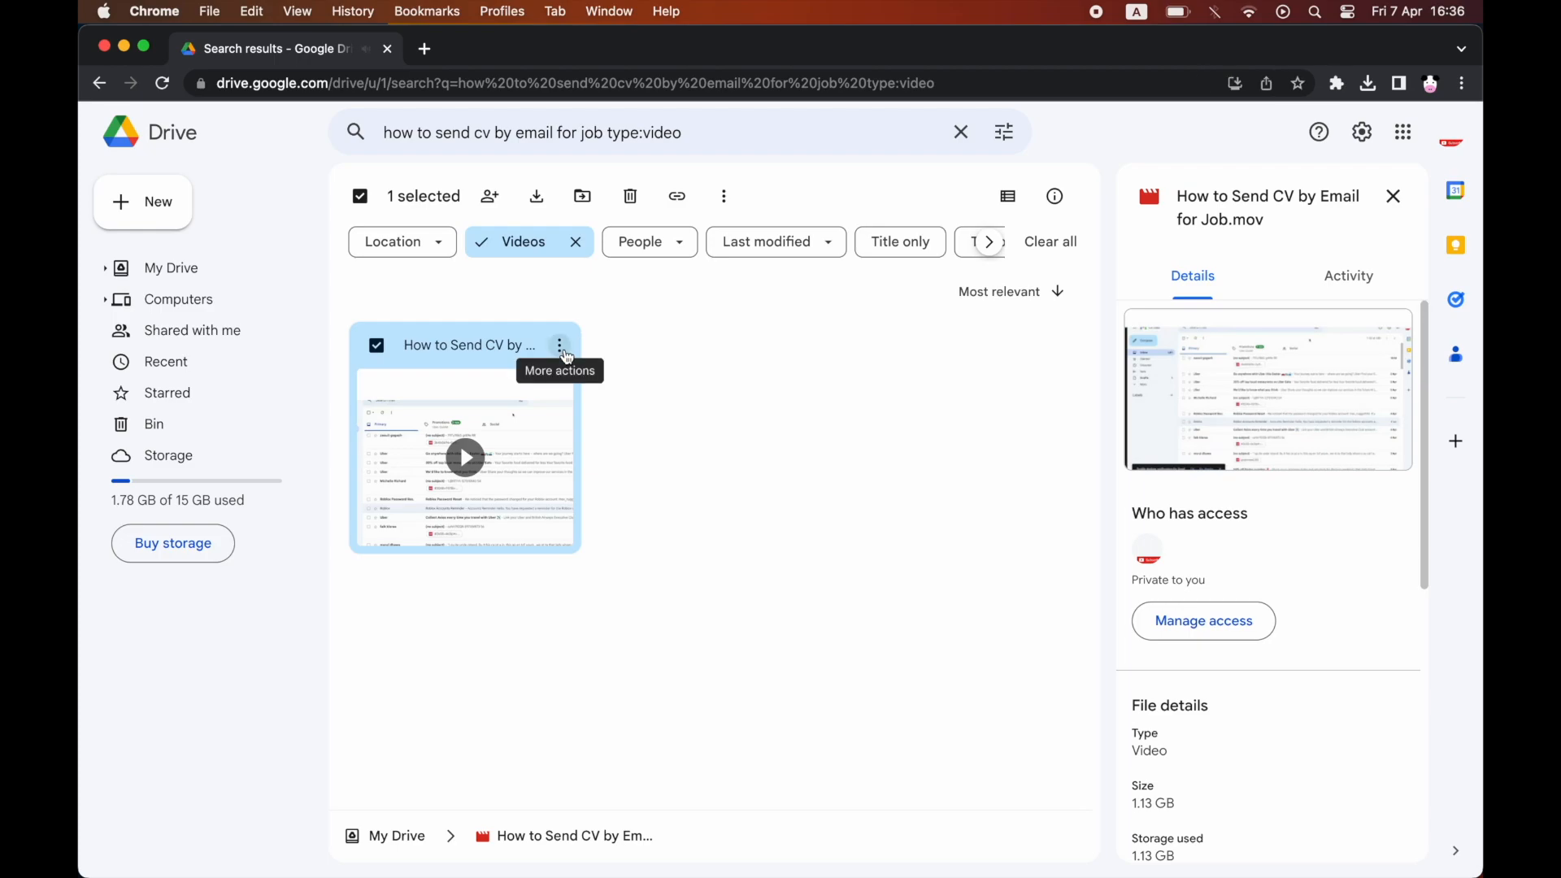
left_click(558, 344)
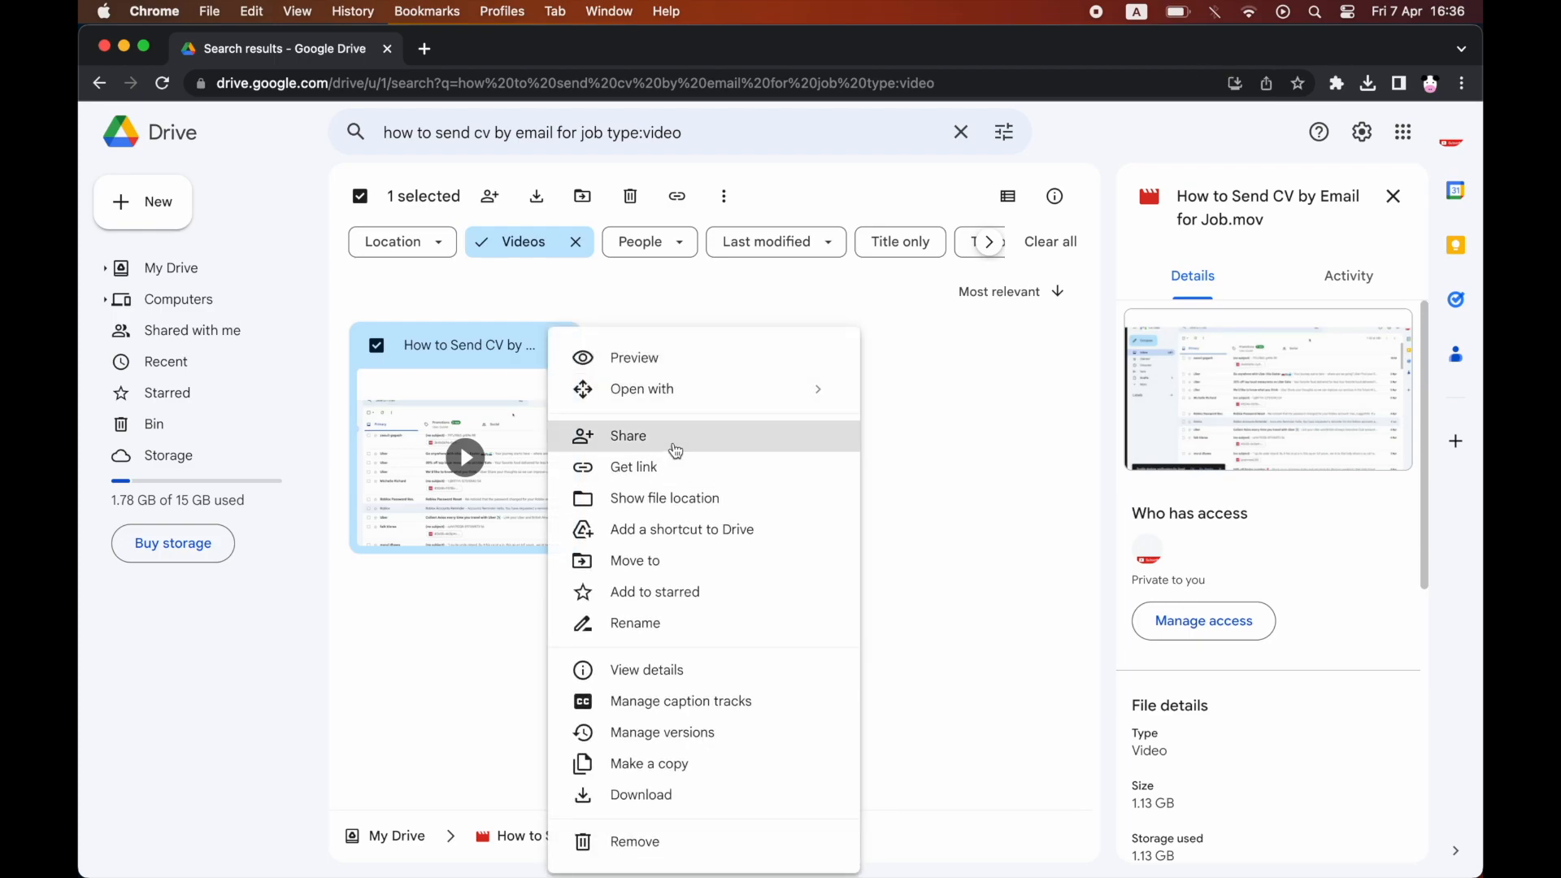
left_click(628, 436)
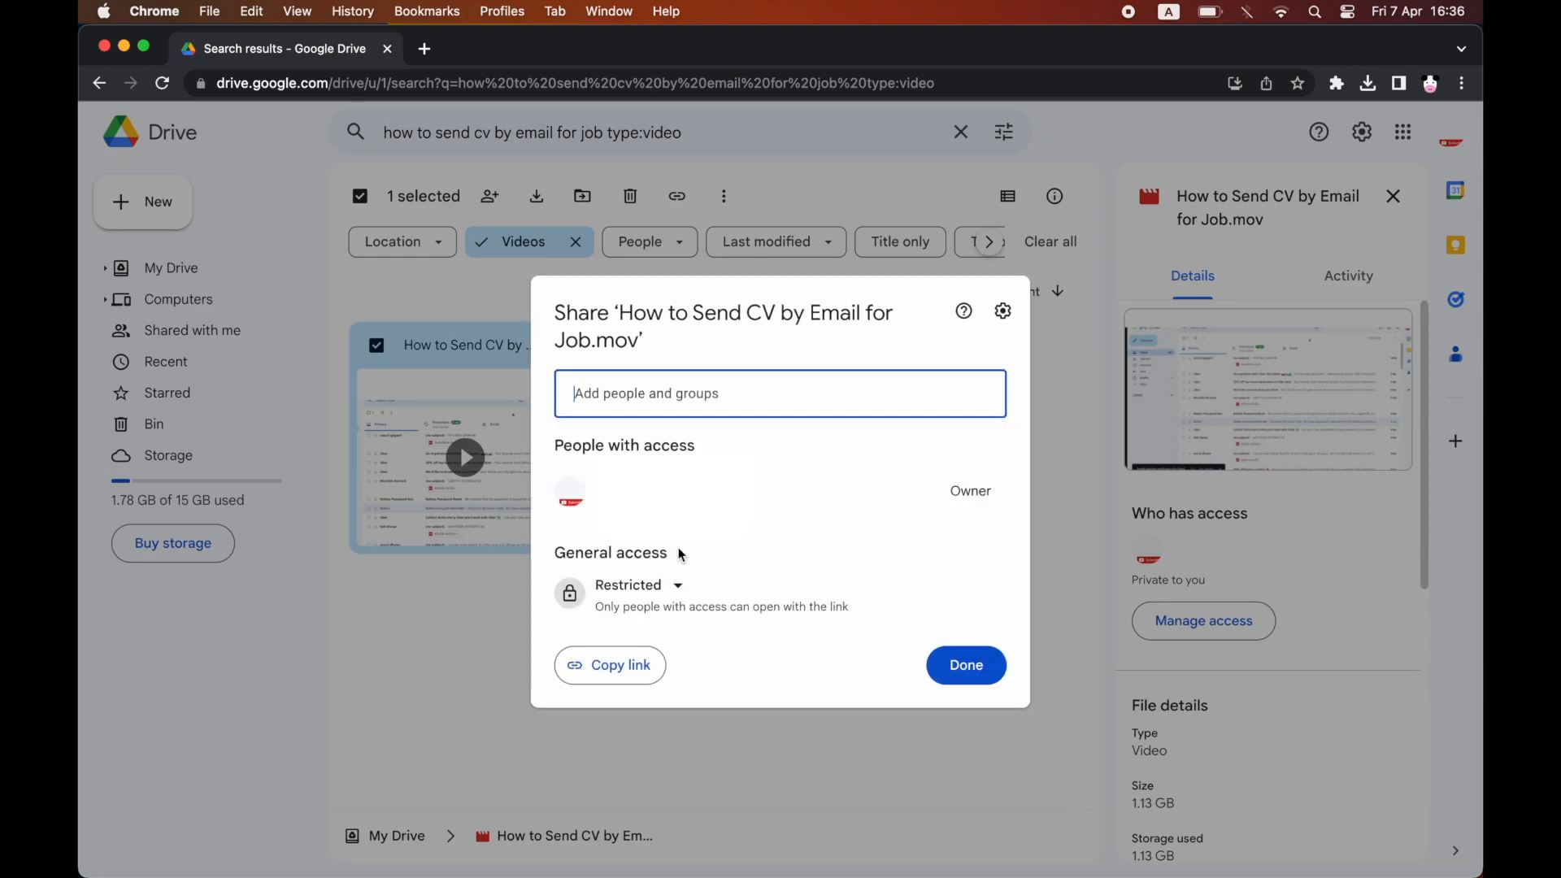
- Set General access to 'Anyone with the link', copy the link and paste it into a new tab
left_click(633, 584)
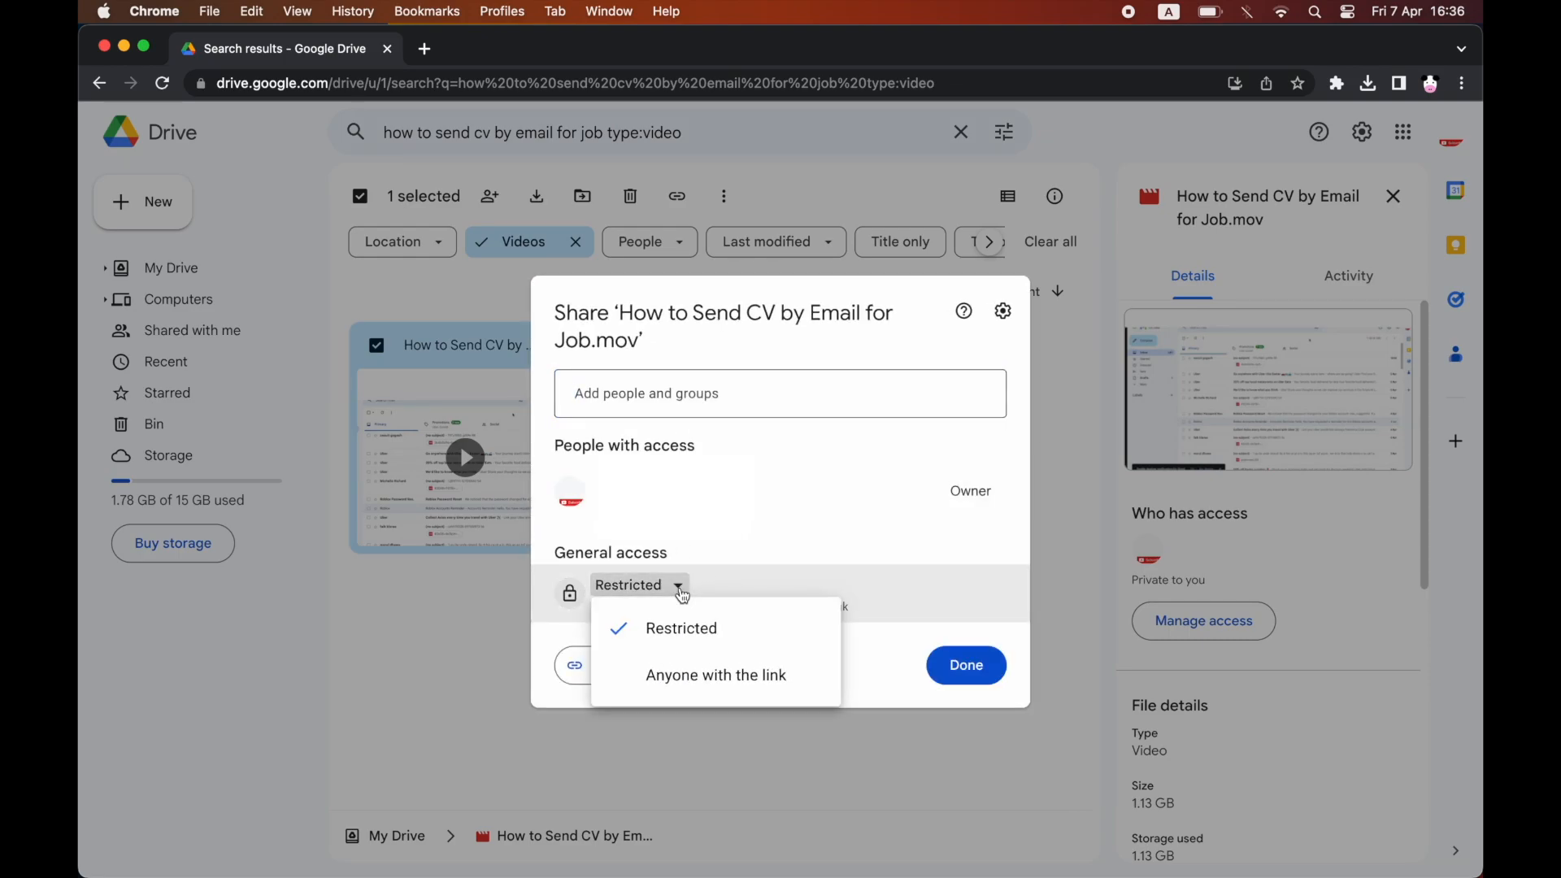
left_click(715, 675)
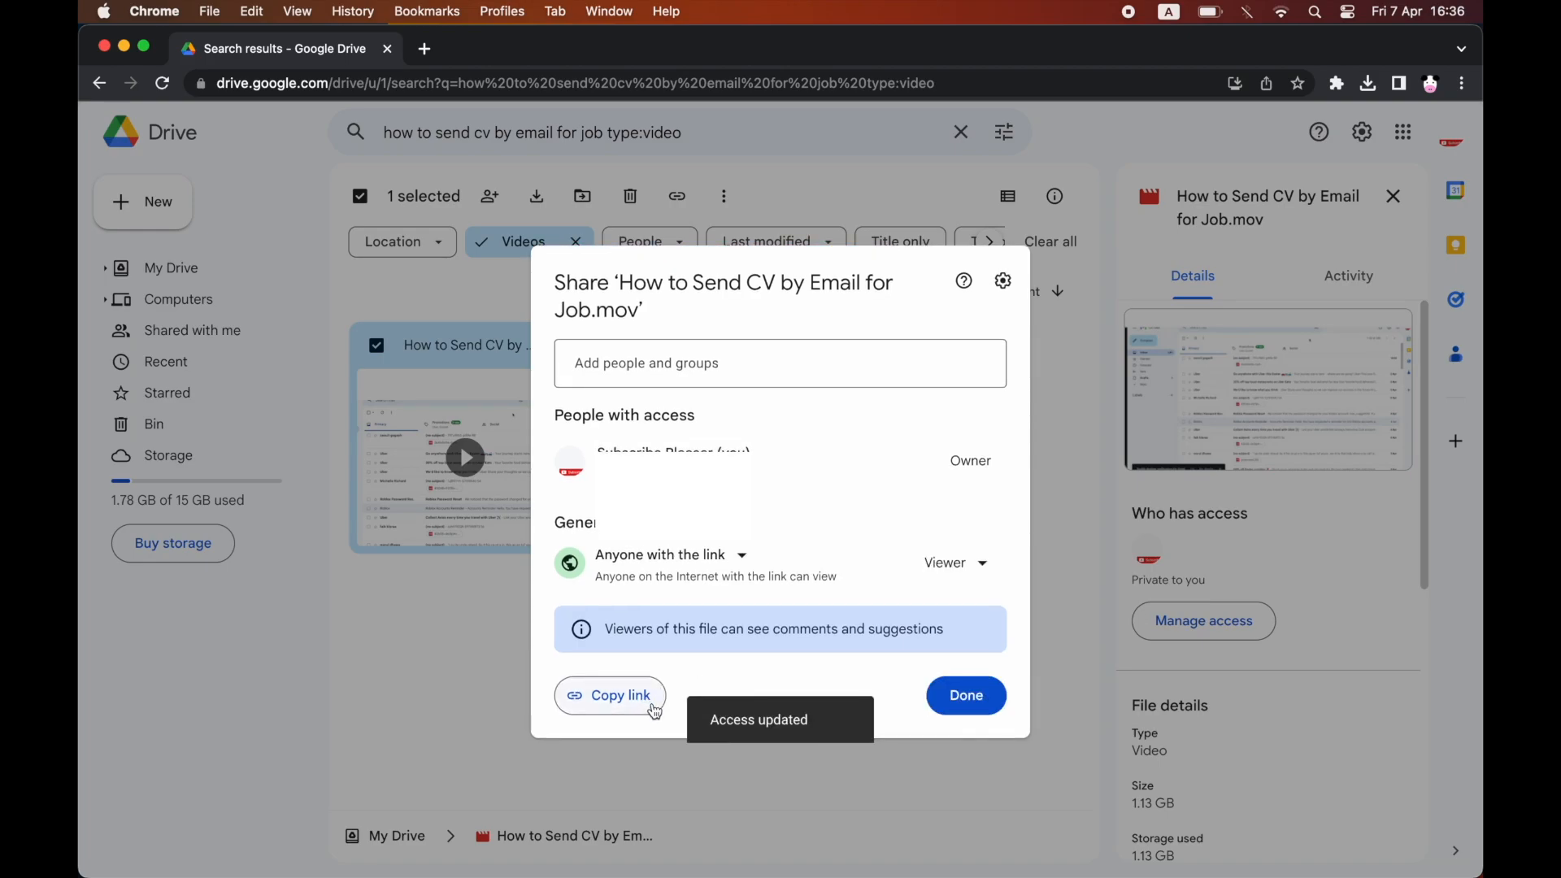
left_click(610, 695)
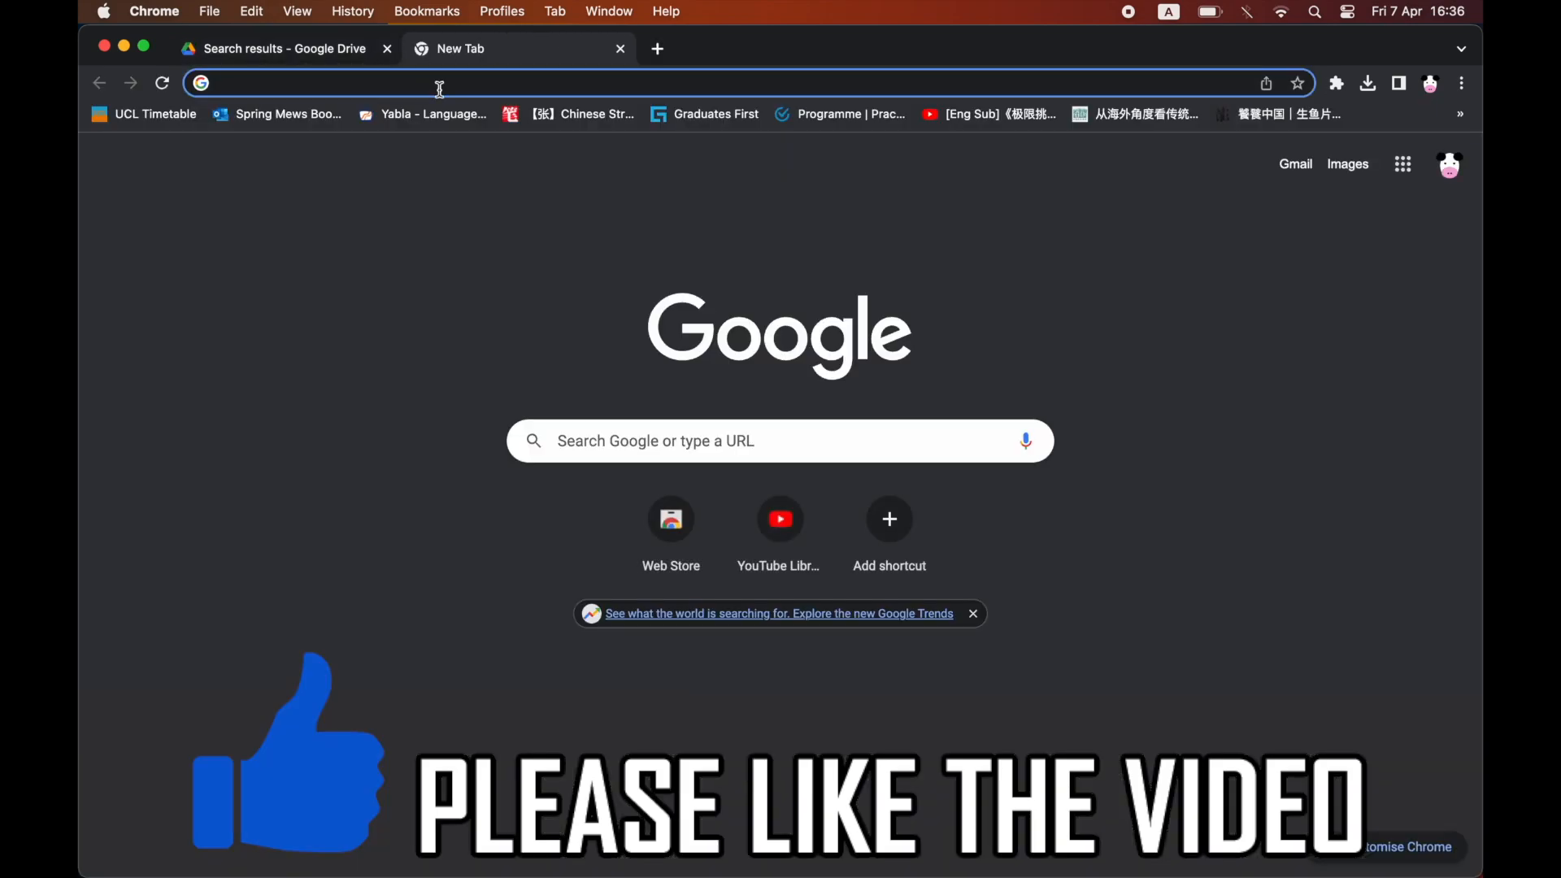
type("https://drive.google.com/file/d/1wOy1fLWvCvLFiuWIsamwN6uFQtLvcLVv/view?usp=sharing")
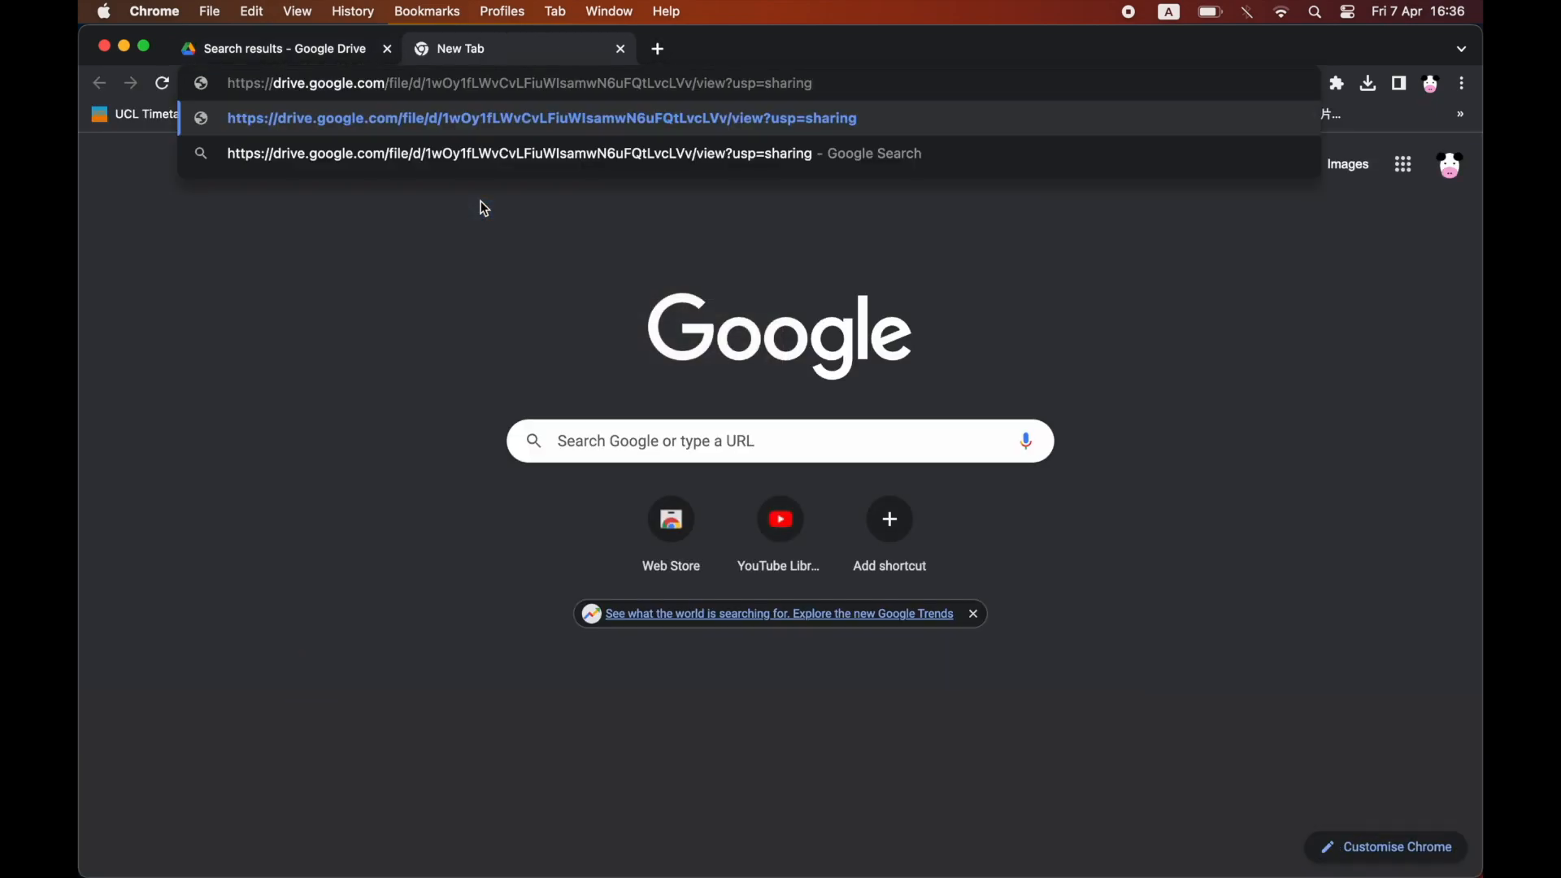